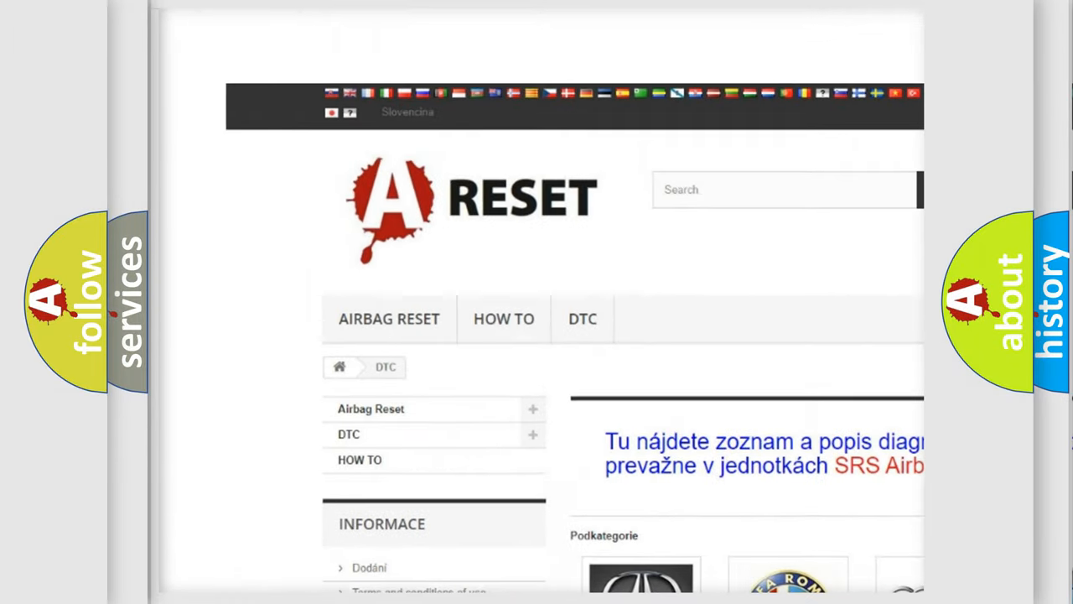
Open the Chrysler DTC list and browse its airbag fault codes
scroll(down, 3)
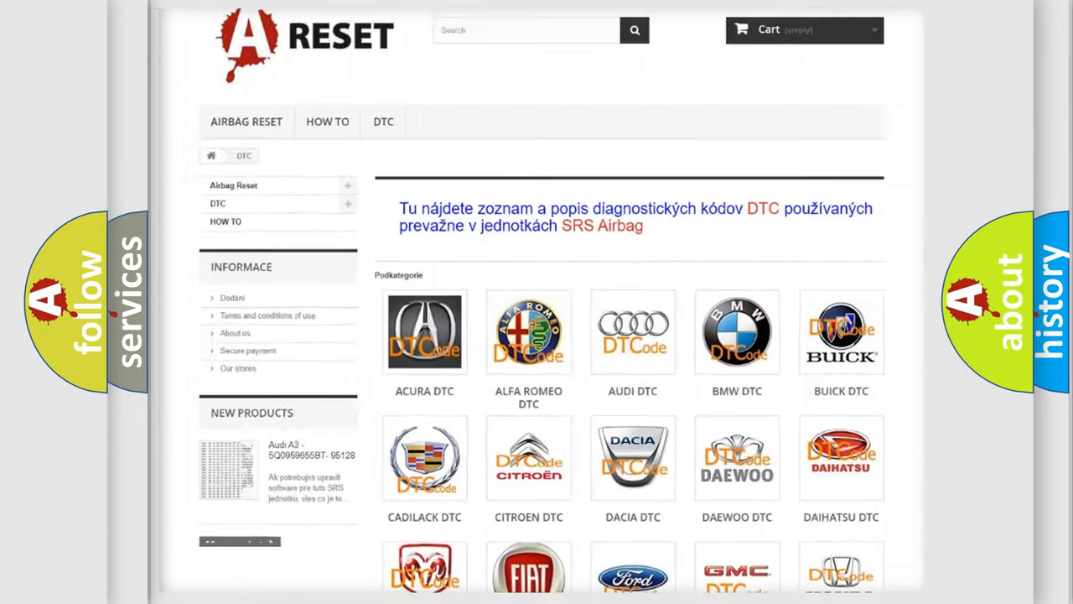
scroll(down, 3)
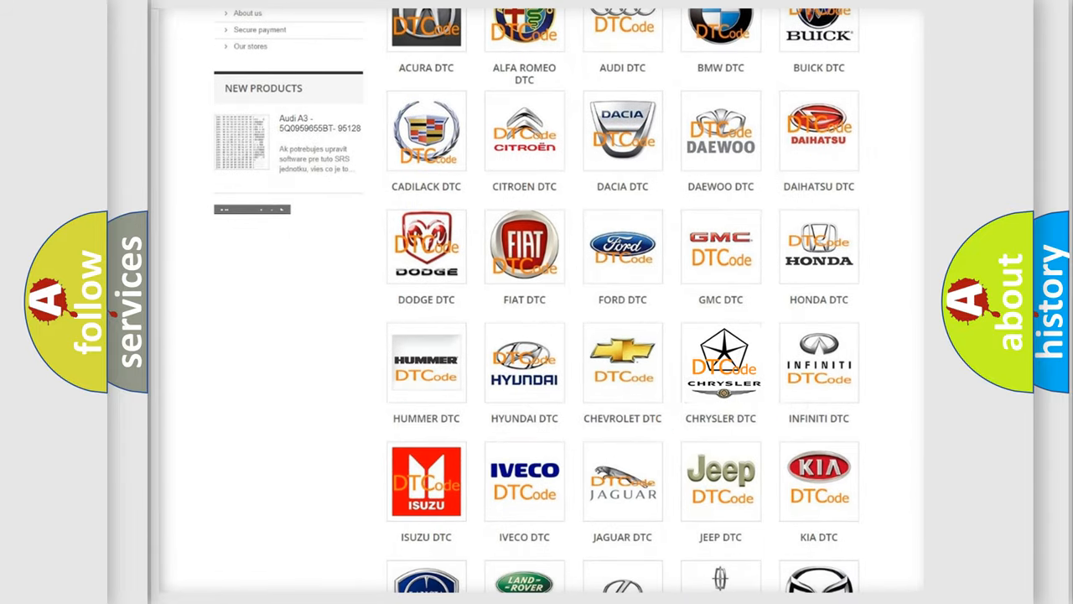
click(721, 362)
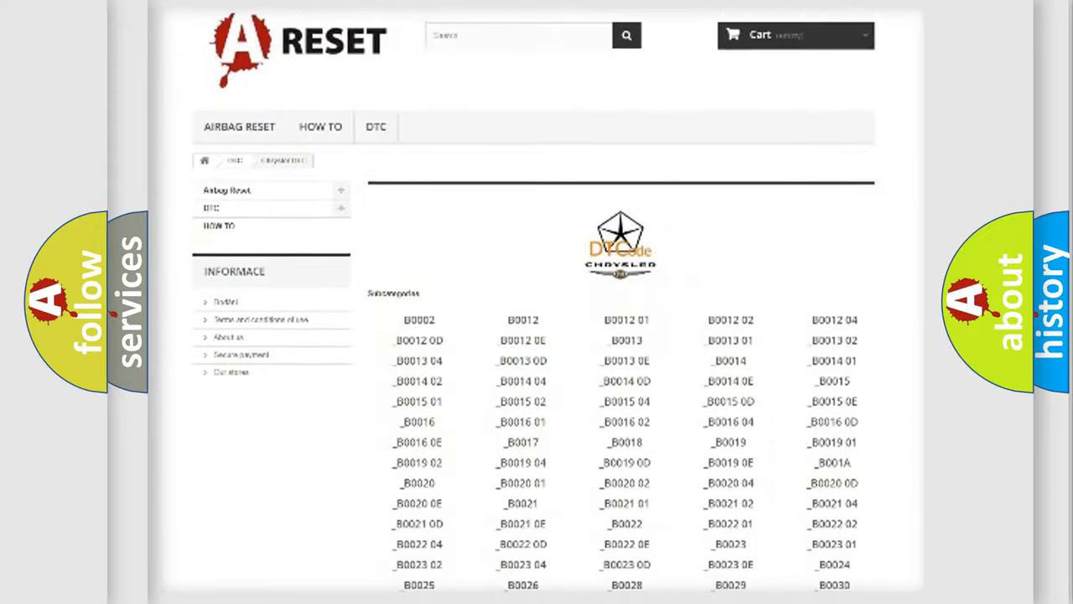
scroll(down, 3)
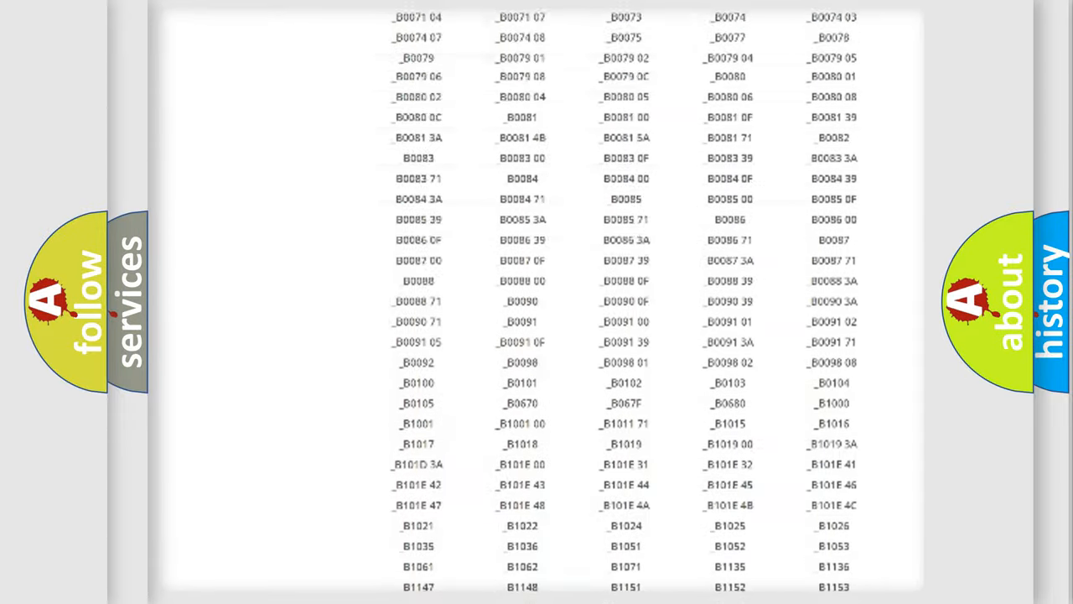
scroll(up, 3)
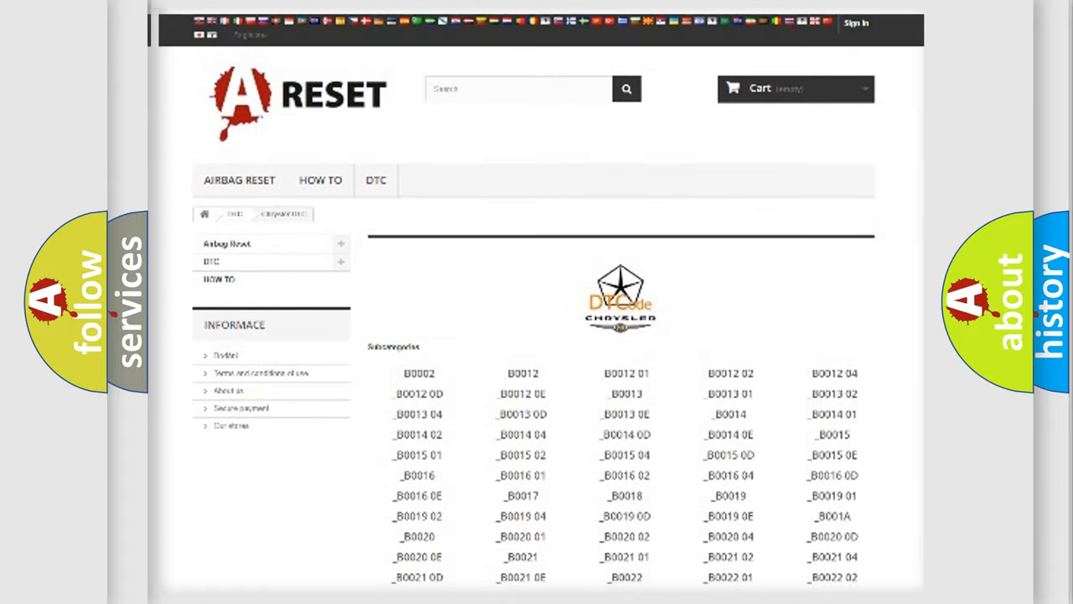